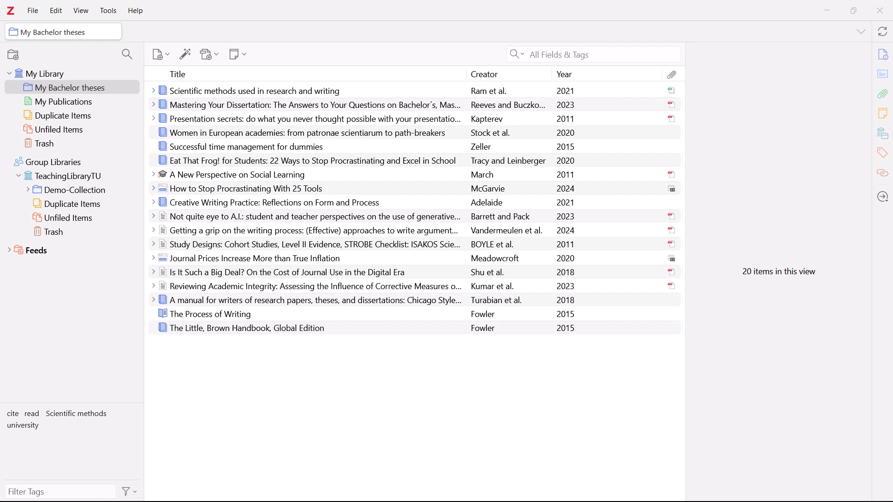
Show all 21 items of My Library and place the cursor in the All Fields & Tags search box.
left_click(592, 54)
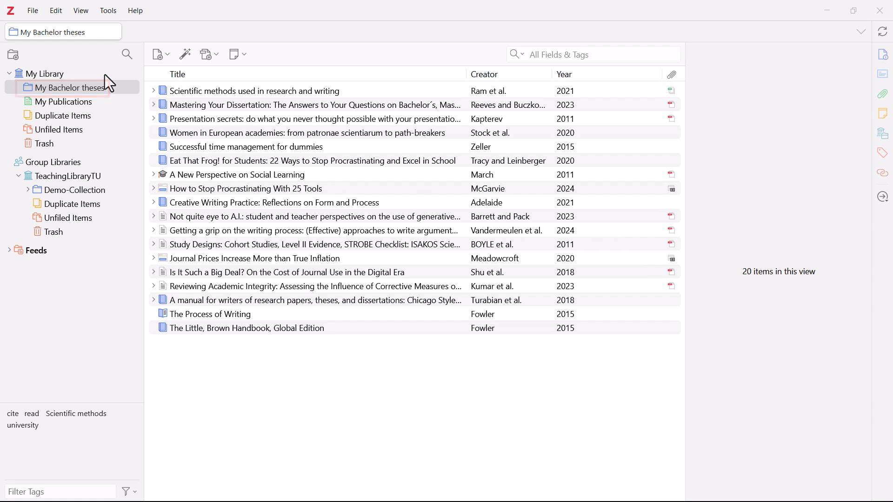
left_click(48, 74)
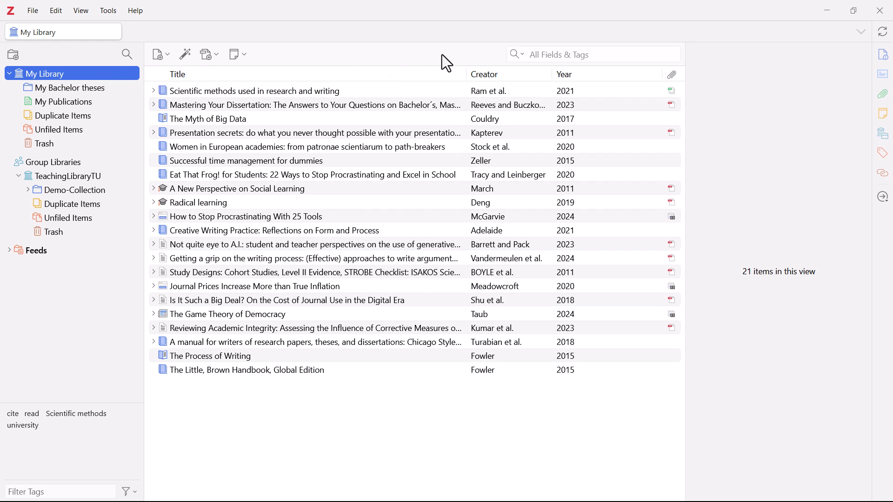
left_click(592, 54)
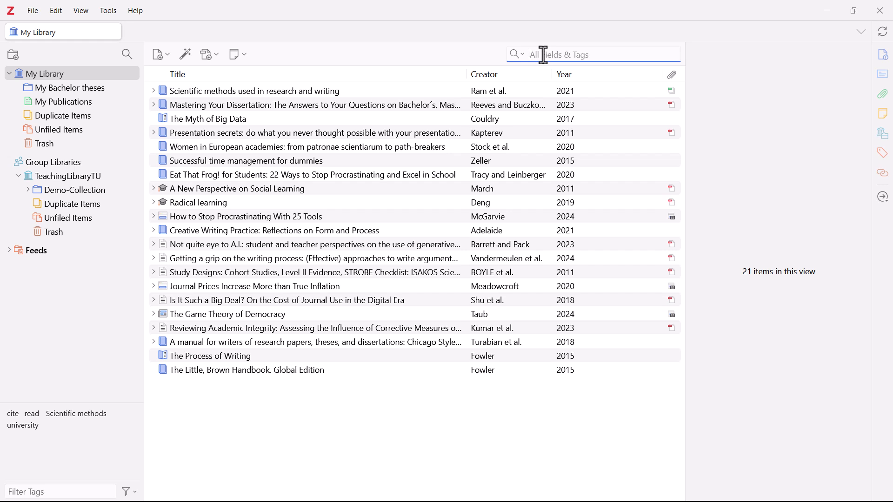
type("stock")
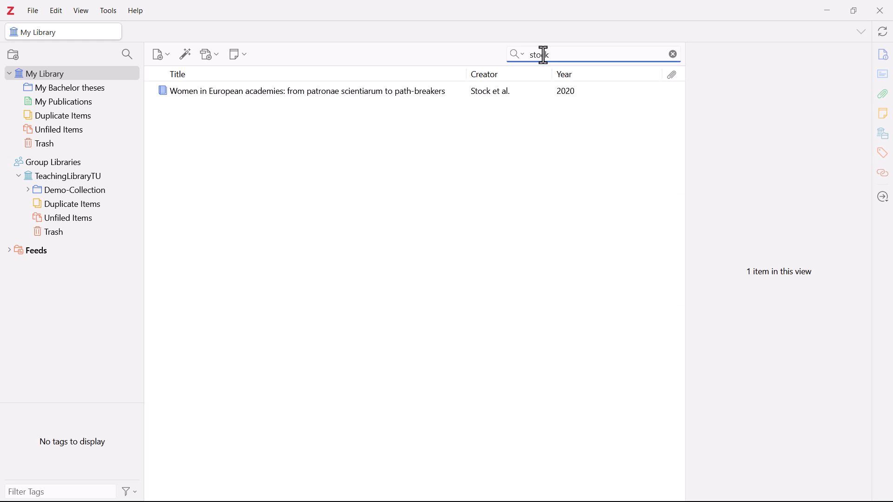
type("stock")
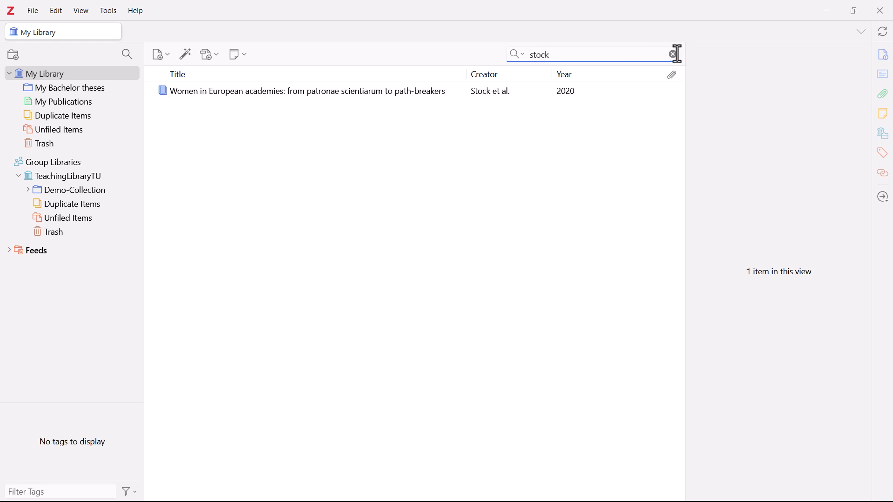
left_click(672, 54)
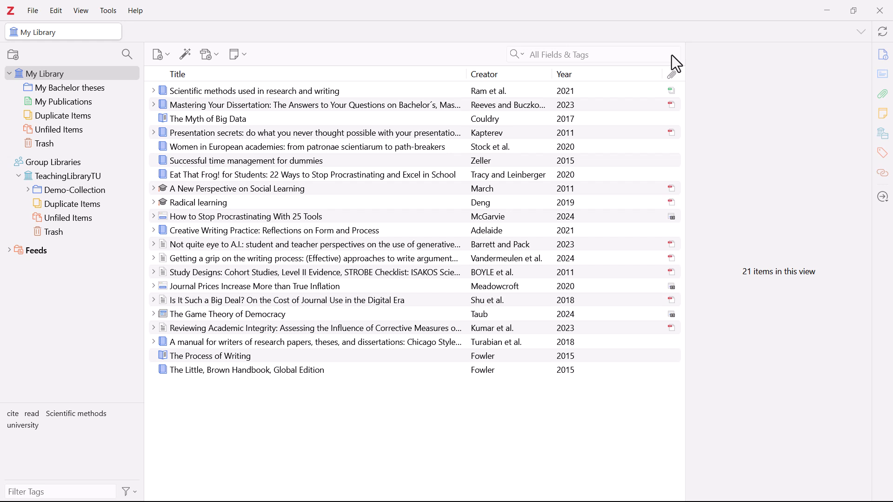
Select 'Scientific methods used in research and writing', view its empty Tags section, and pick the Scientific methods tag.
left_click(254, 91)
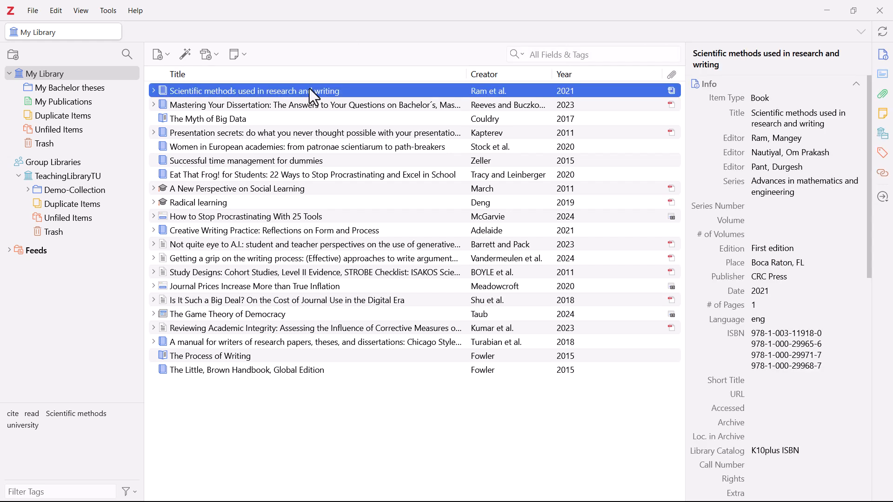
mouse_move(877, 175)
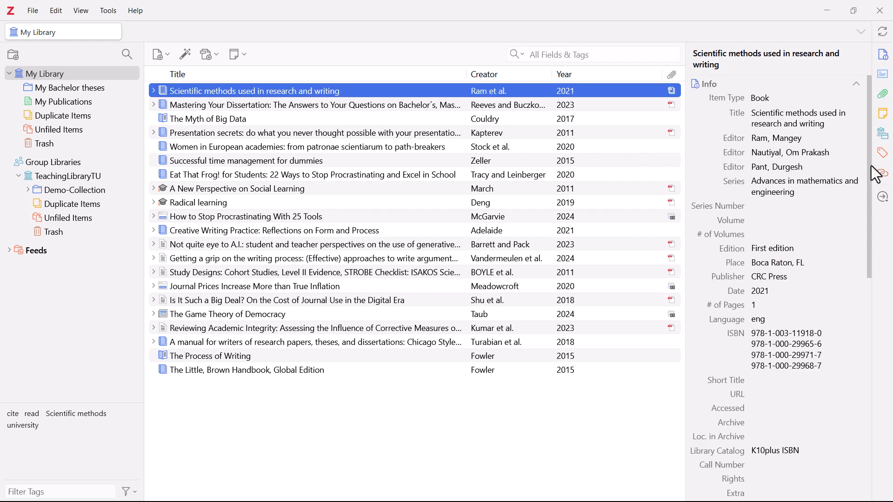
left_click(882, 152)
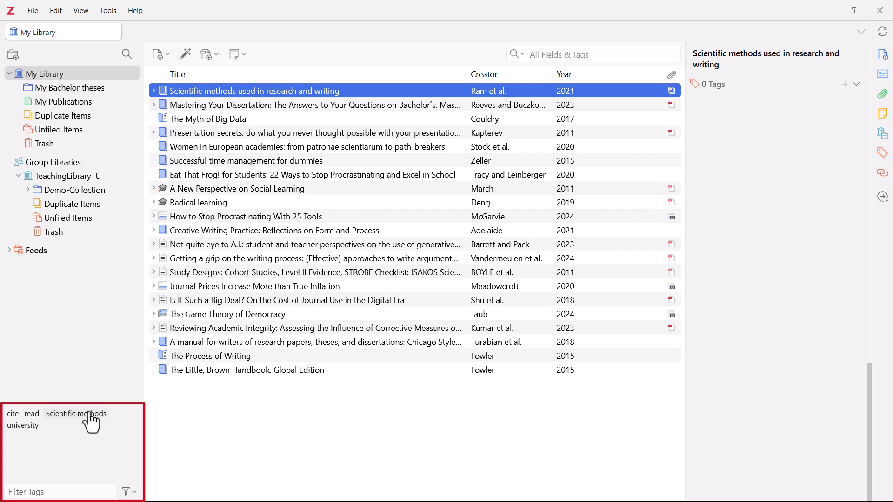
left_click(76, 414)
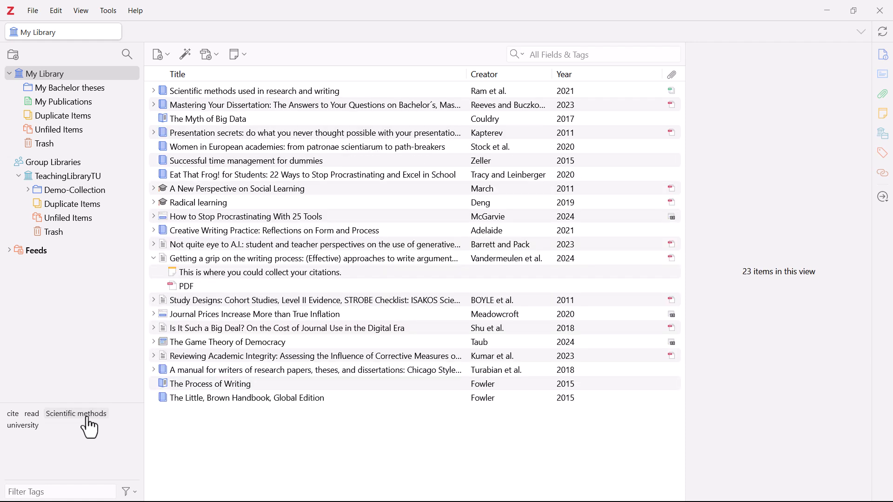
Assign the Scientific methods tag the colour blue at position 1.
right_click(76, 414)
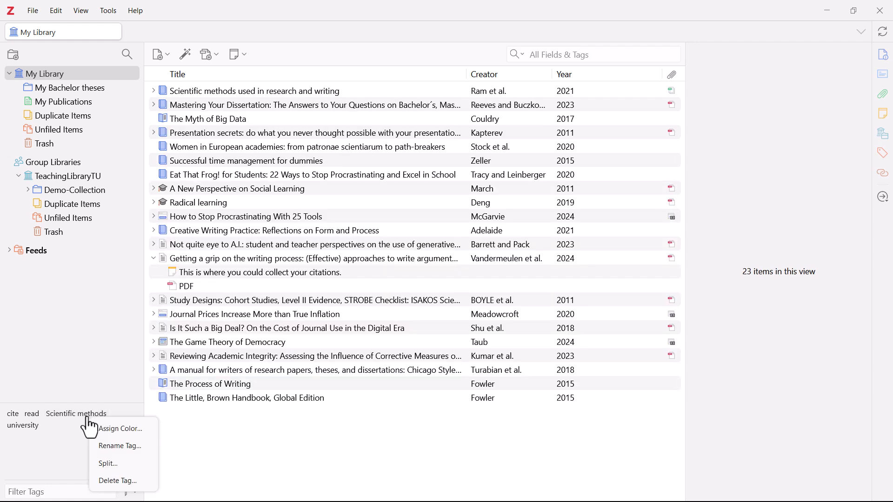
left_click(120, 429)
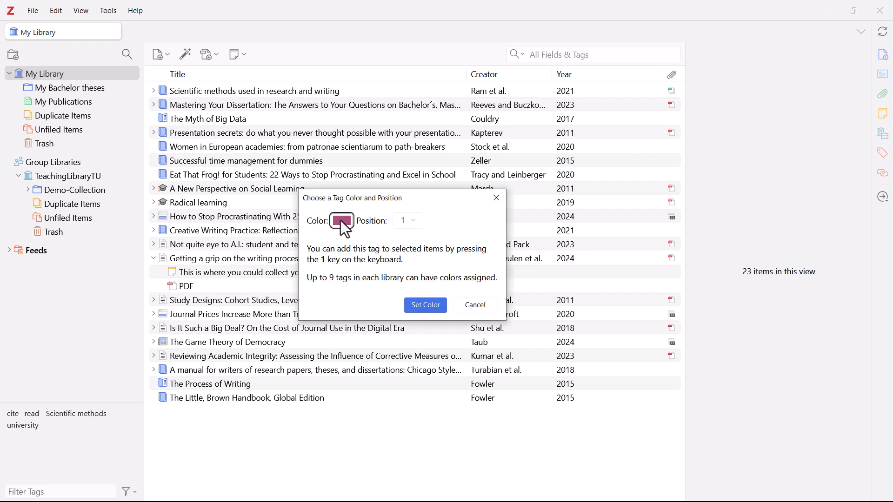
left_click(341, 221)
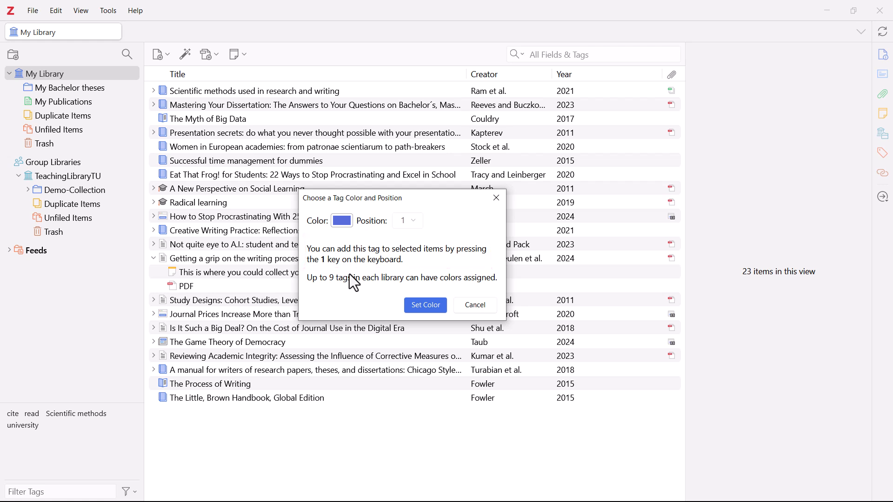
mouse_move(401, 305)
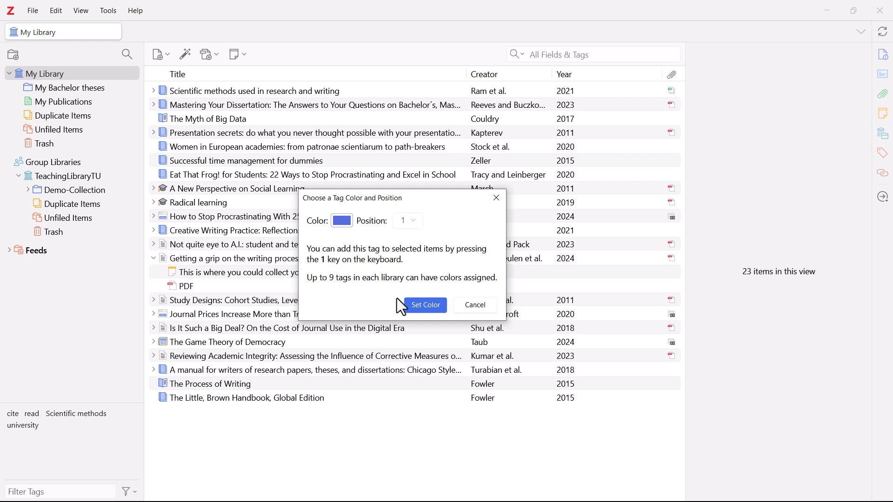
left_click(424, 304)
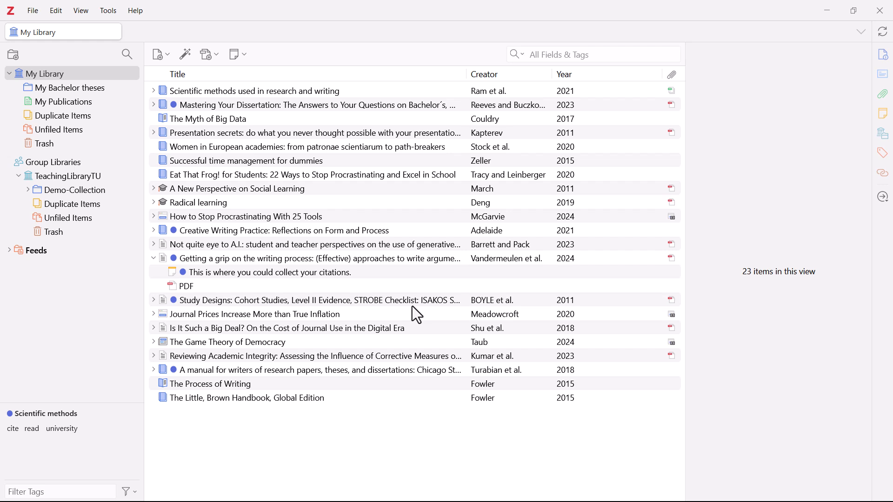
mouse_move(306, 202)
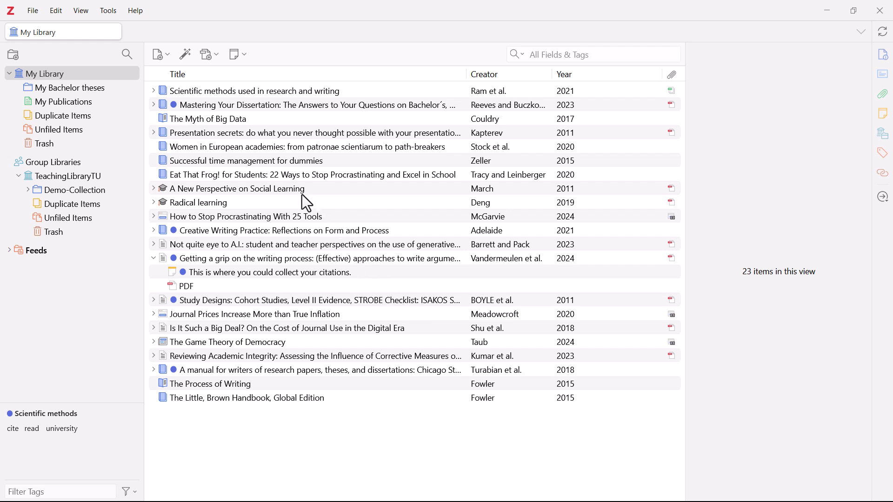
Select the five books from Presentation secrets to A New Perspective on Social Learning and tag them with shortcut 1.
left_click(313, 133)
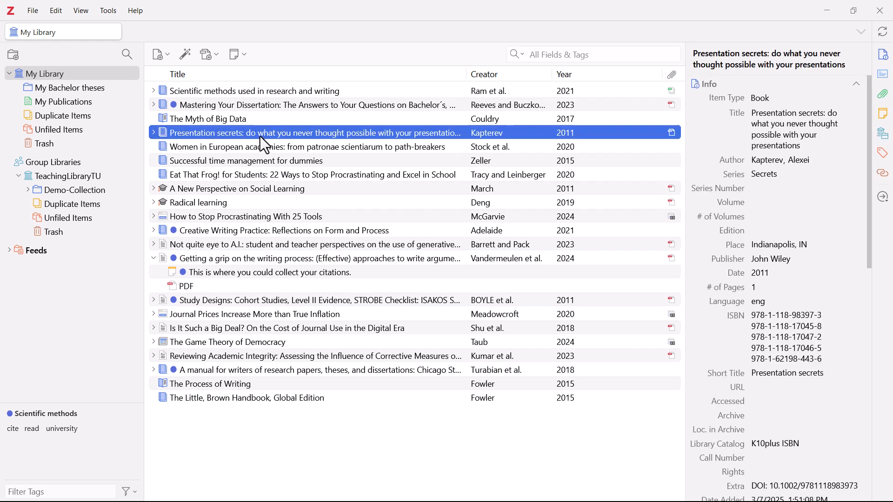
left_click(171, 132)
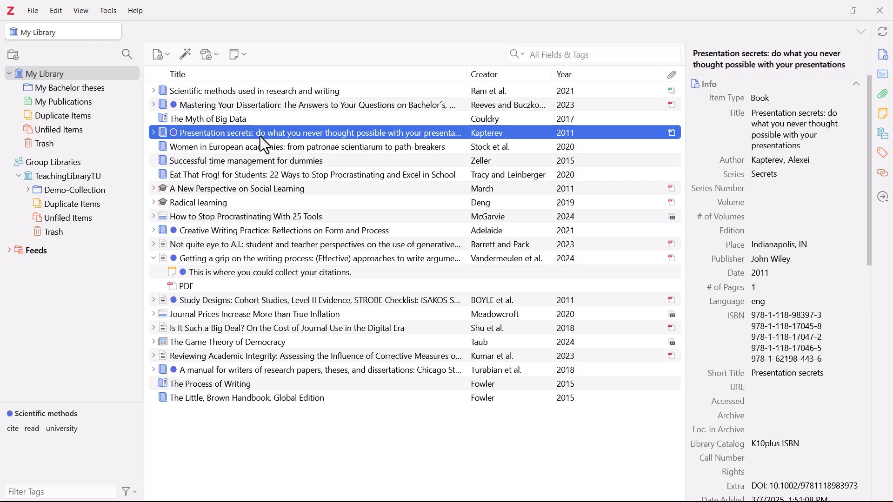
mouse_move(251, 159)
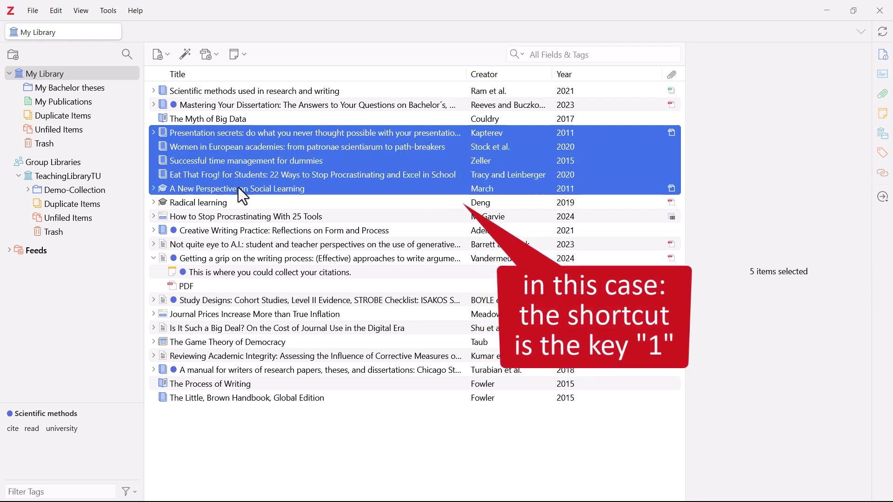
key("1")
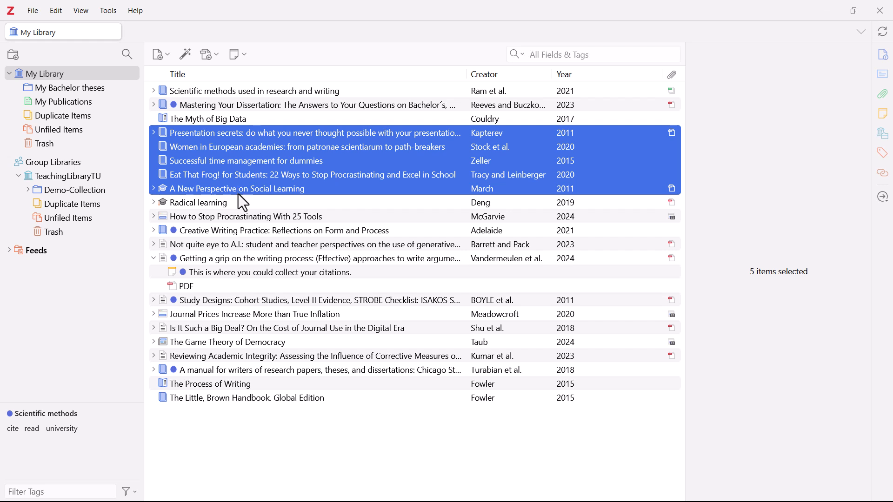
Open the related-item picker for The Process of Writing, which has 0 related items.
left_click(211, 384)
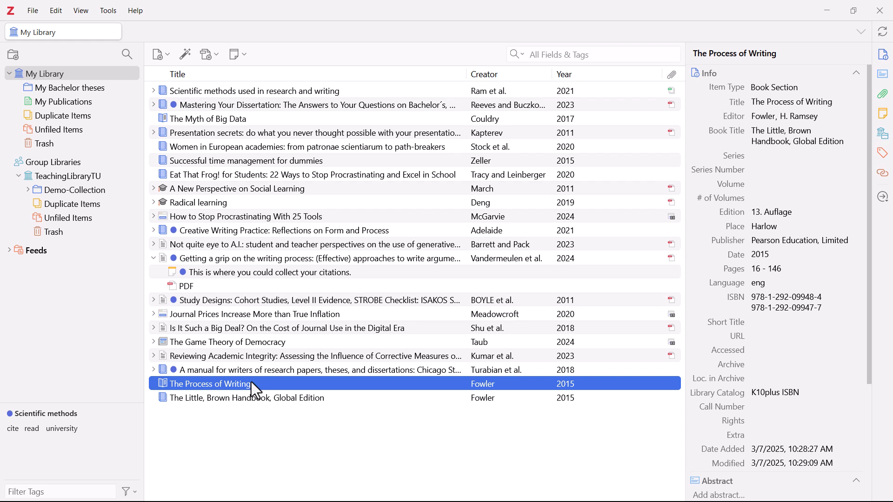
mouse_move(866, 184)
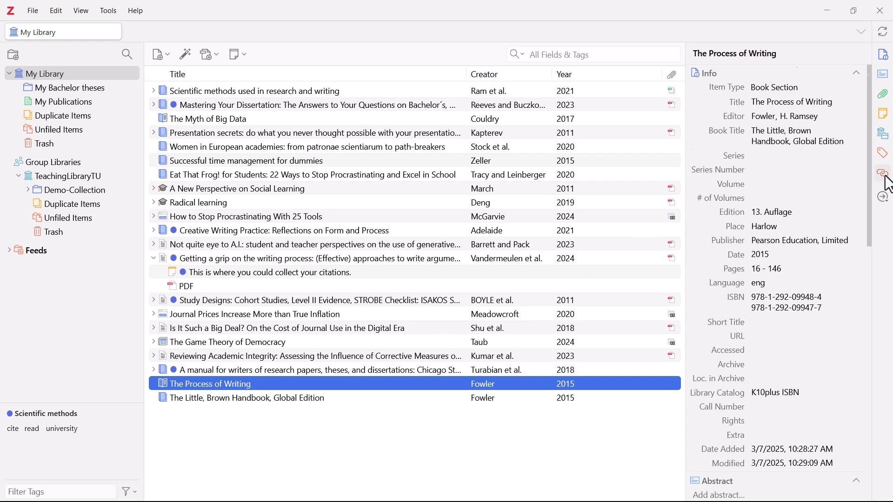
left_click(883, 173)
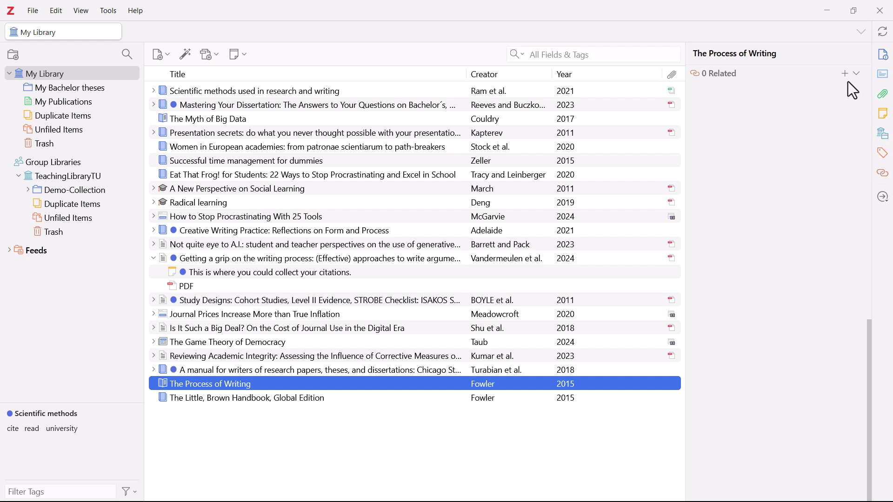
mouse_move(846, 74)
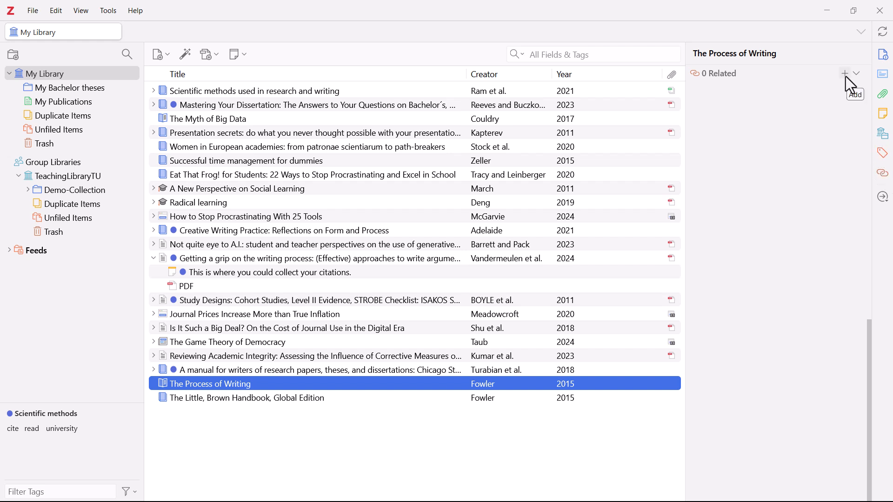
left_click(845, 73)
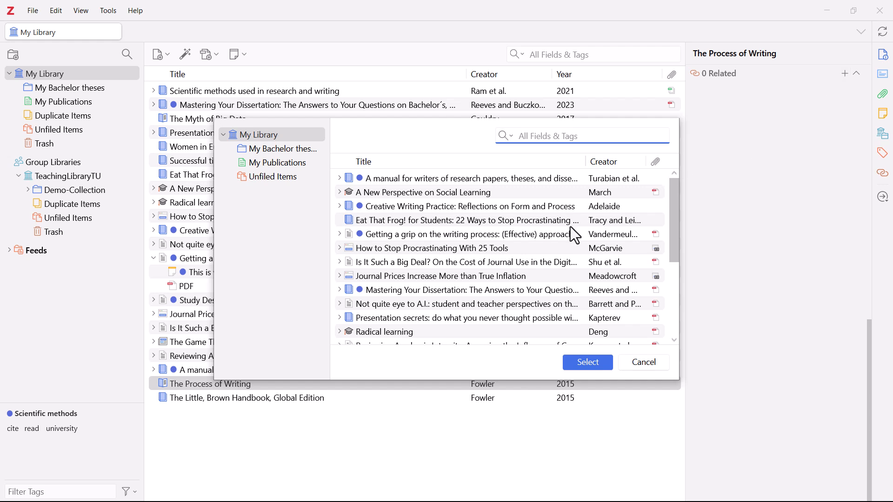
Search 'brow' and select The Little, Brown Handbook, Global Edition as the related item.
scroll("down", 3)
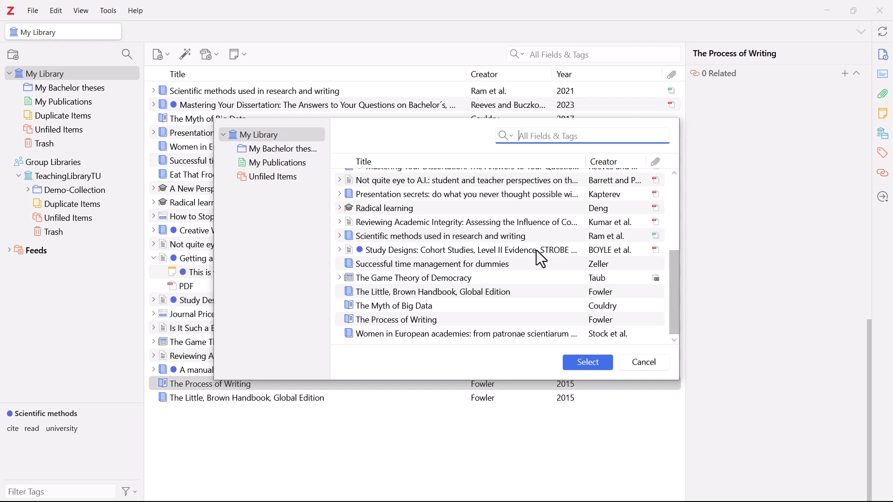
type("brow")
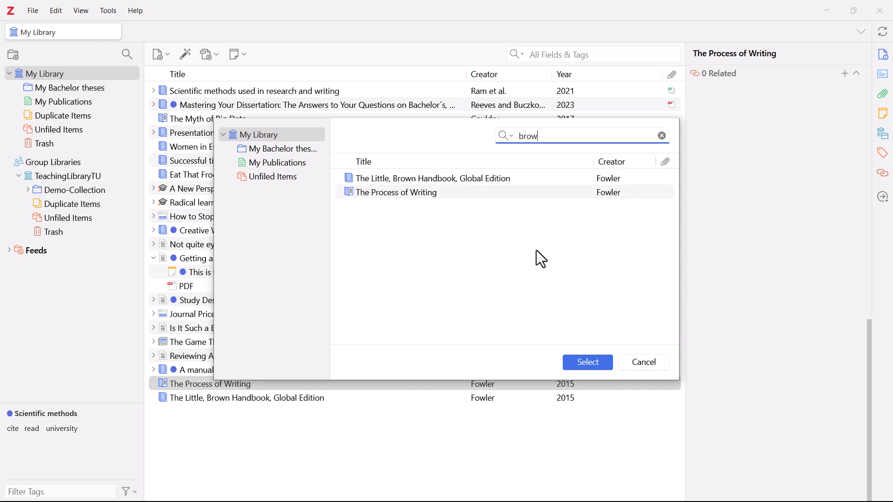
left_click(431, 178)
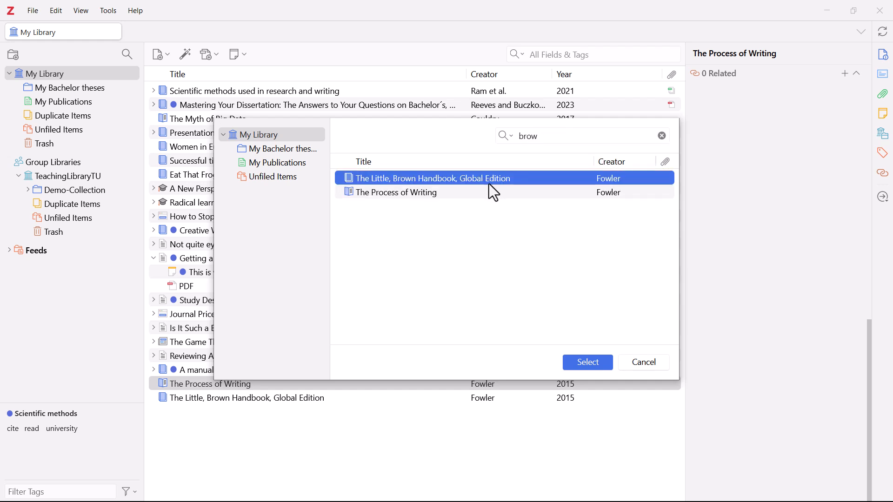
left_click(587, 363)
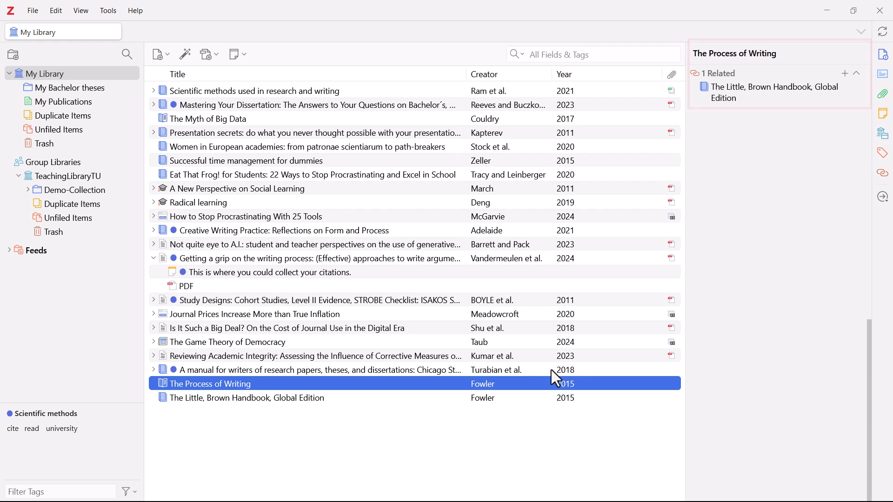
View The Little, Brown Handbook's related items, confirming The Process of Writing is linked.
left_click(247, 398)
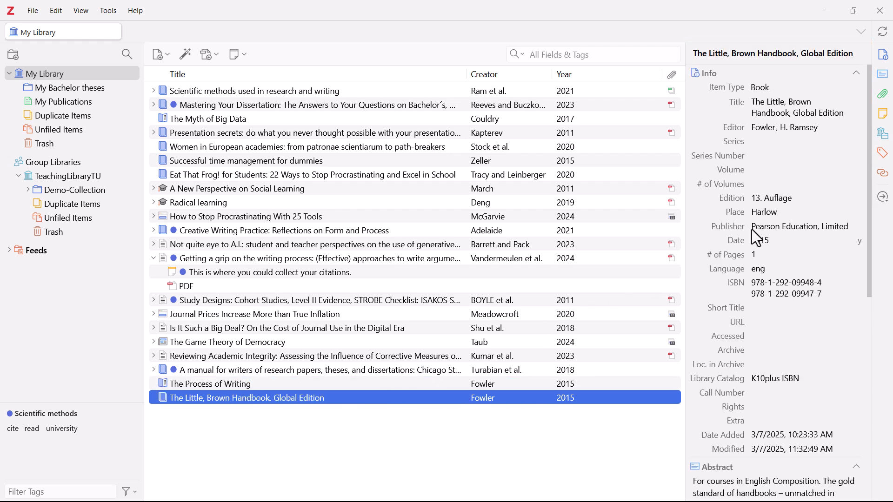
left_click(882, 173)
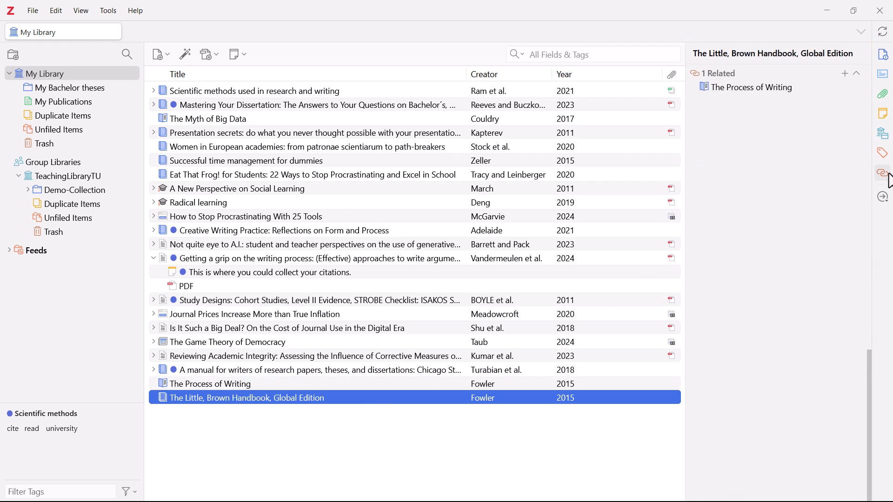